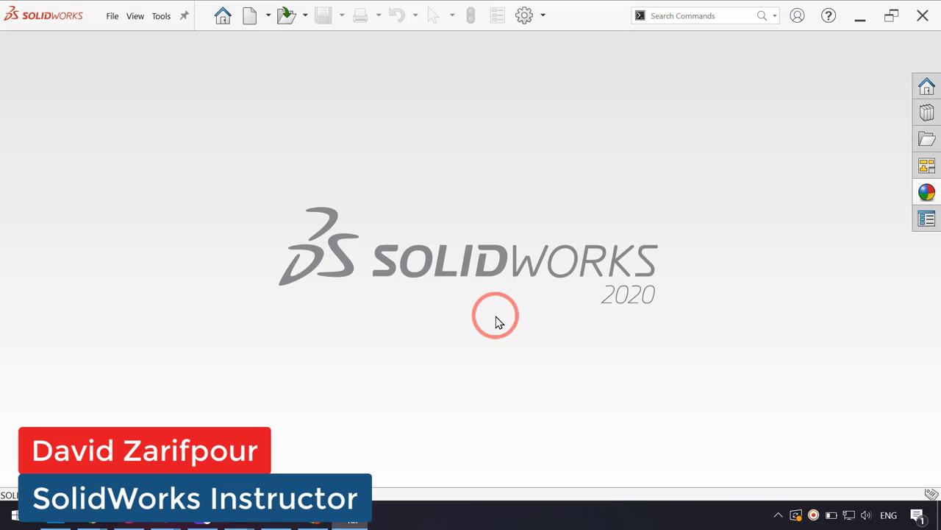
{"action": "mouse_move", "coordinate": [294, 247]}
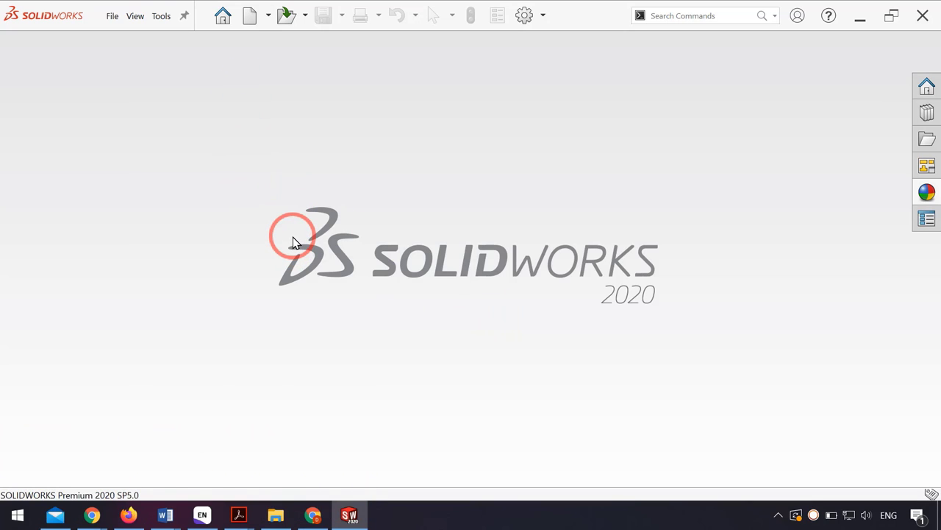
{"action": "mouse_move", "coordinate": [262, 89]}
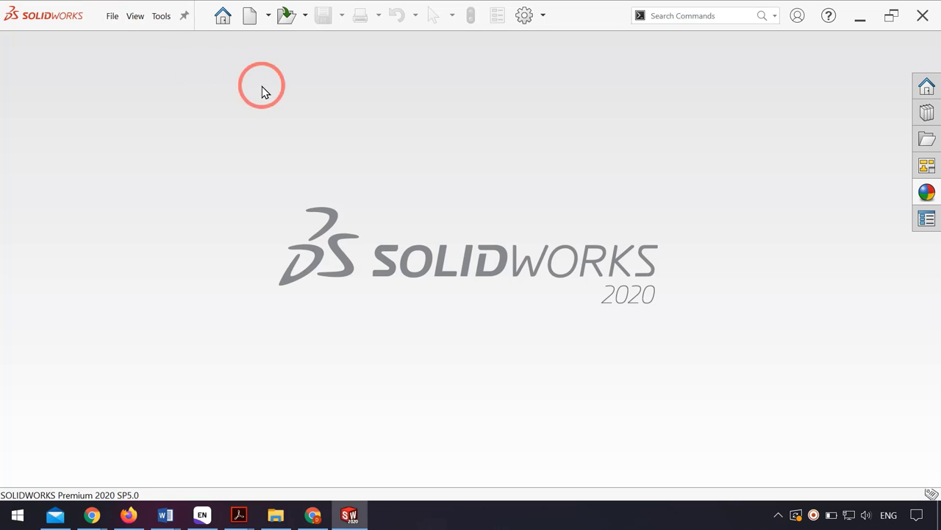
- Create a new part and sketch a half-barrel profile (straight left edge, arced right edge) on the Front Plane
{"action": "left_click", "coordinate": [250, 14]}
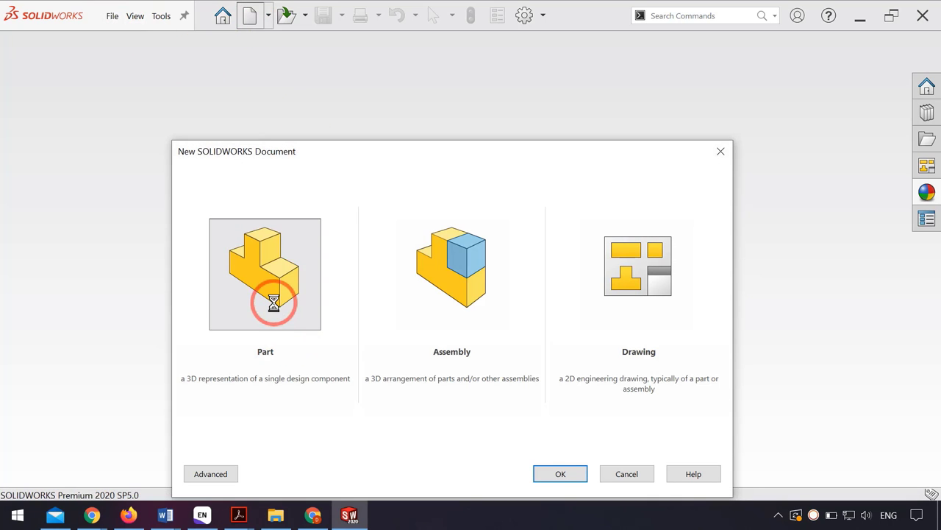
{"action": "left_click", "coordinate": [560, 473]}
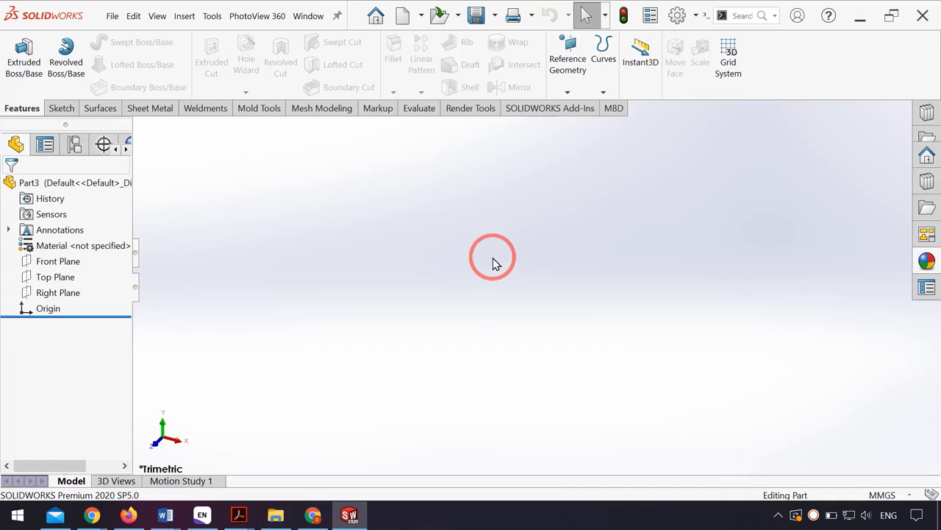
{"action": "left_click", "coordinate": [54, 277]}
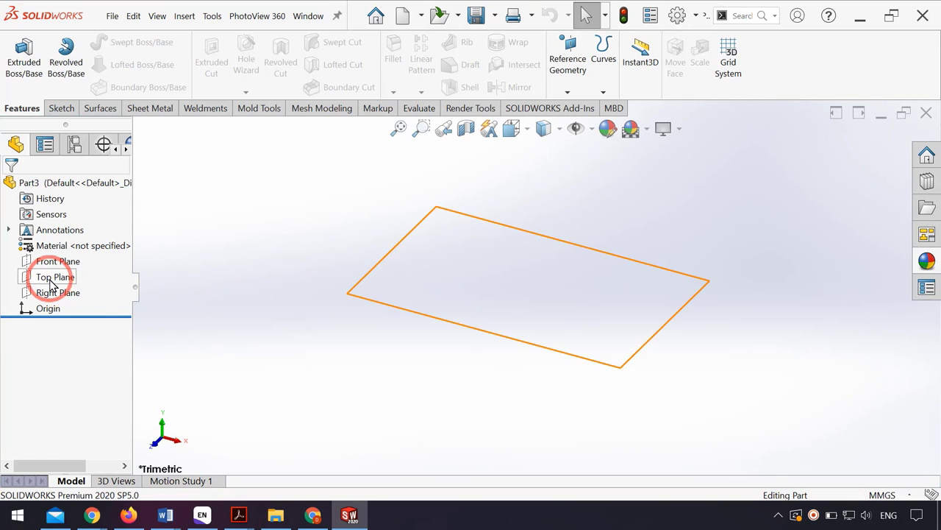
{"action": "left_click", "coordinate": [56, 277]}
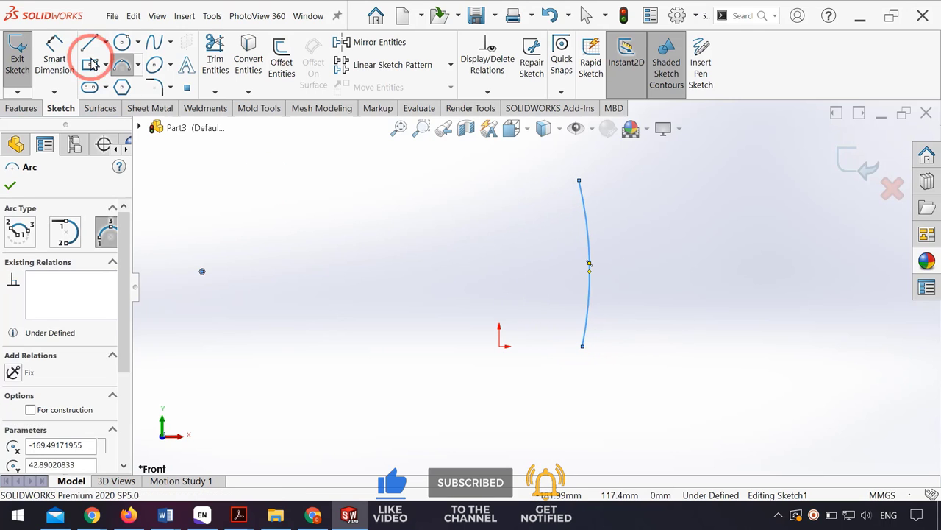
{"action": "left_click", "coordinate": [87, 41]}
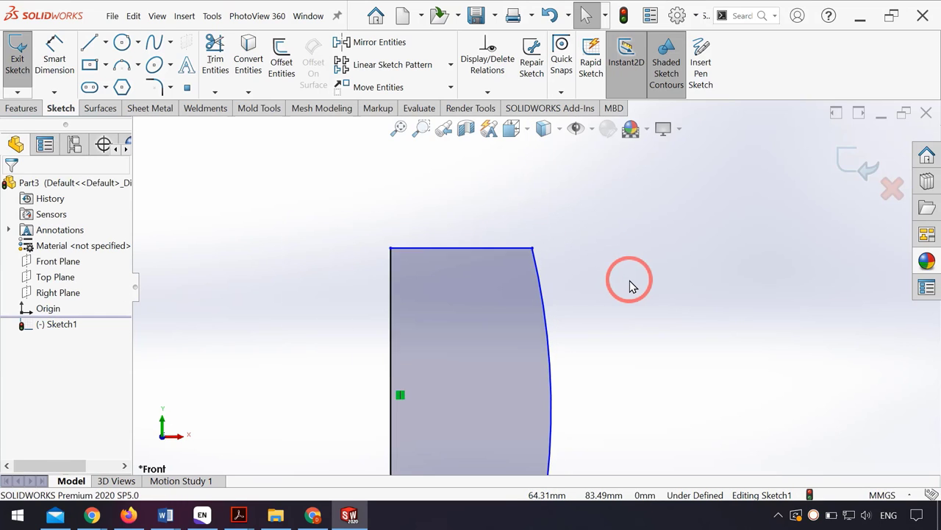
{"action": "left_click", "coordinate": [20, 109]}
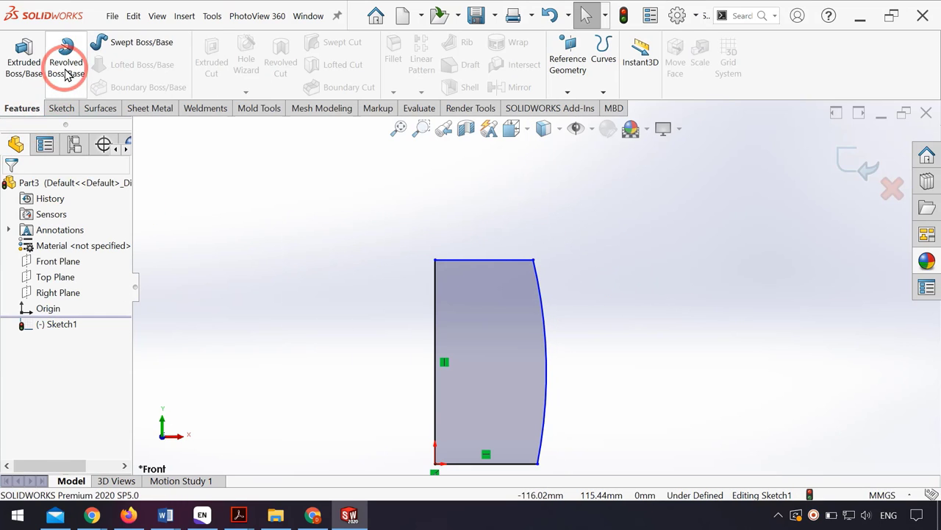
- Revolve the profile into the barrel-shaped solid Revolve1
{"action": "left_click", "coordinate": [64, 61]}
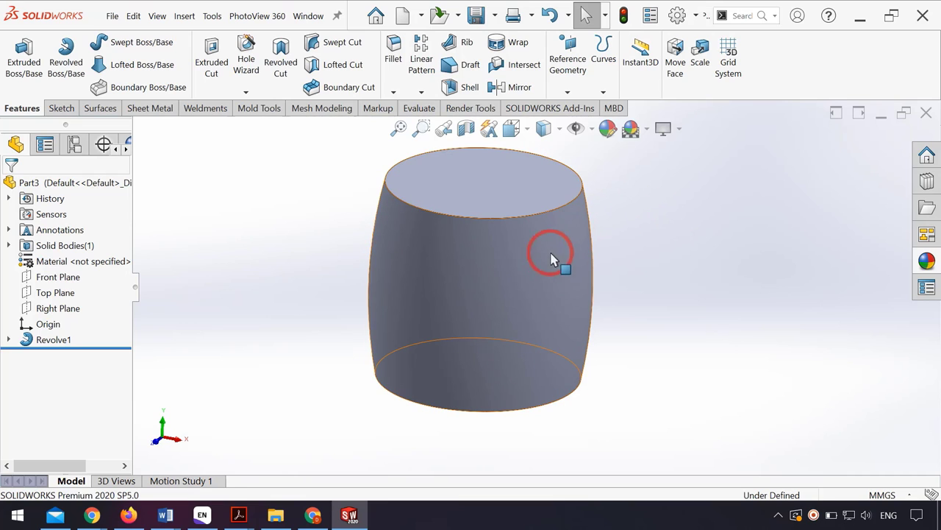
{"action": "mouse_move", "coordinate": [478, 273]}
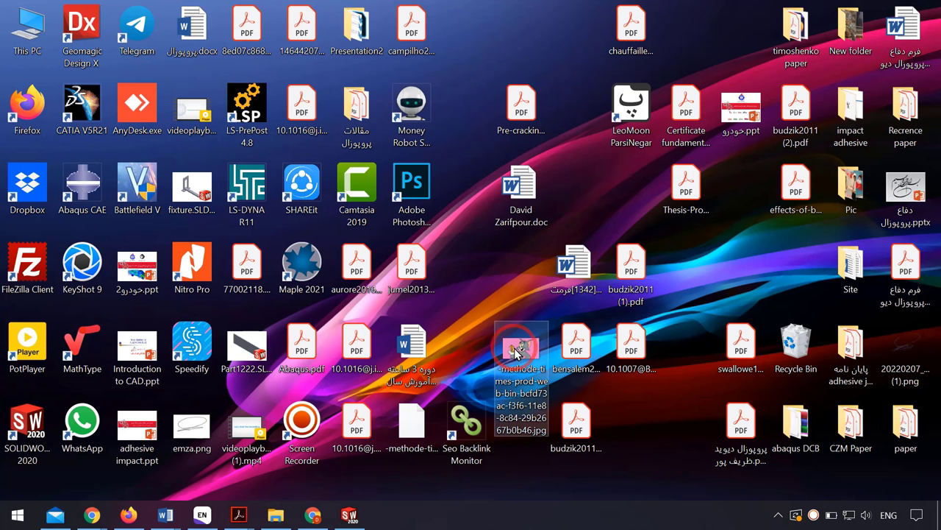
- Apply the Tom and Jerry image as an appearance on the barrel's curved face
{"action": "left_click", "coordinate": [350, 514]}
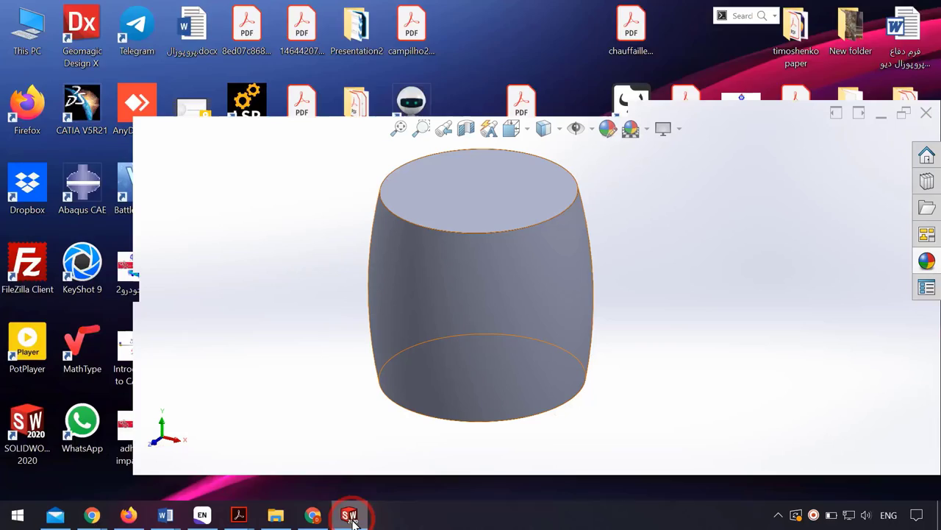
{"action": "left_click", "coordinate": [350, 515]}
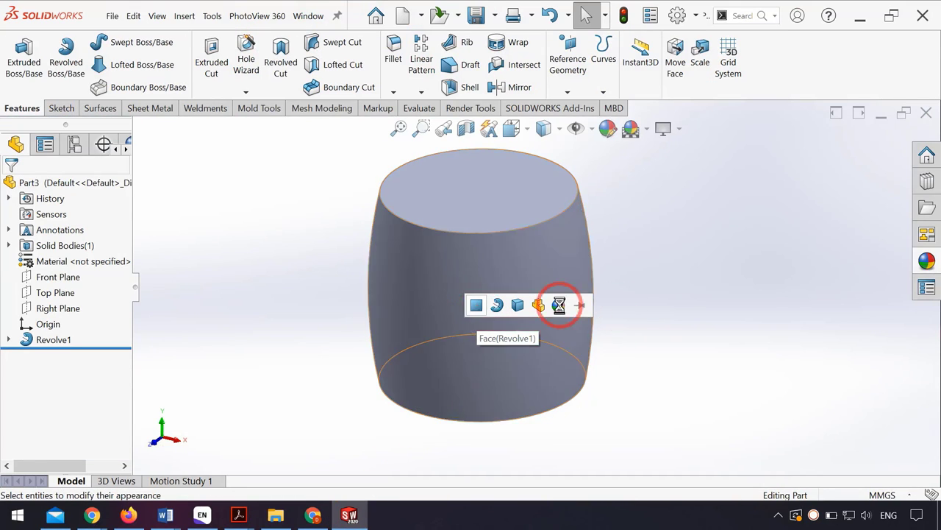
{"action": "left_click", "coordinate": [559, 304]}
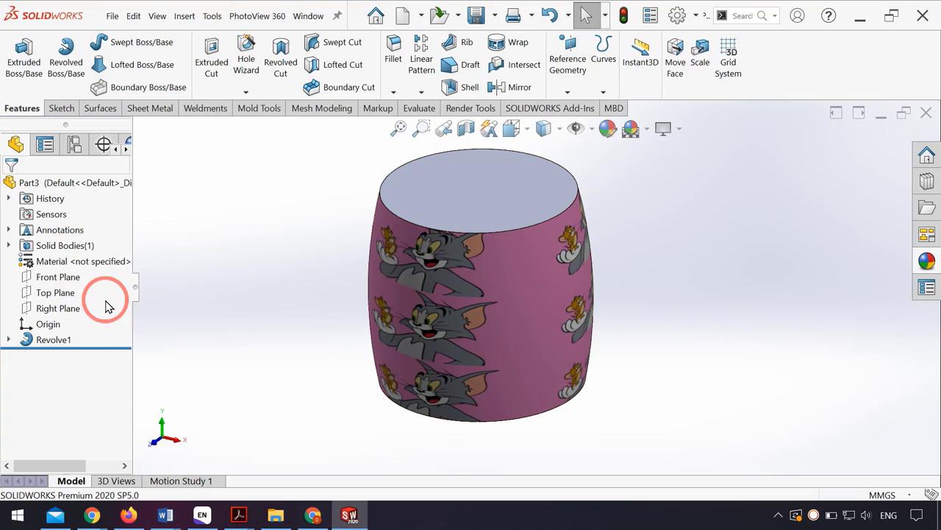
{"action": "right_click", "coordinate": [53, 339]}
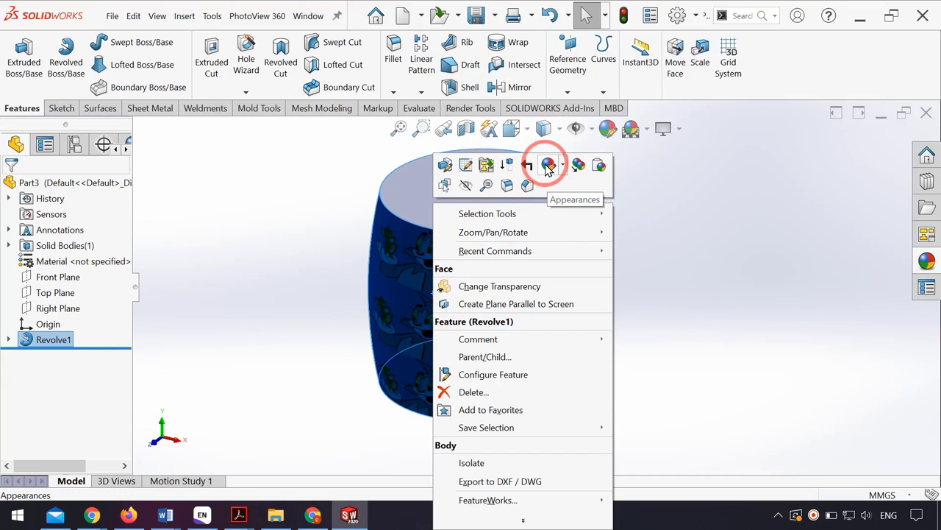
- Show the body's appearance settings offering 3D texture conversion
{"action": "left_click", "coordinate": [547, 165]}
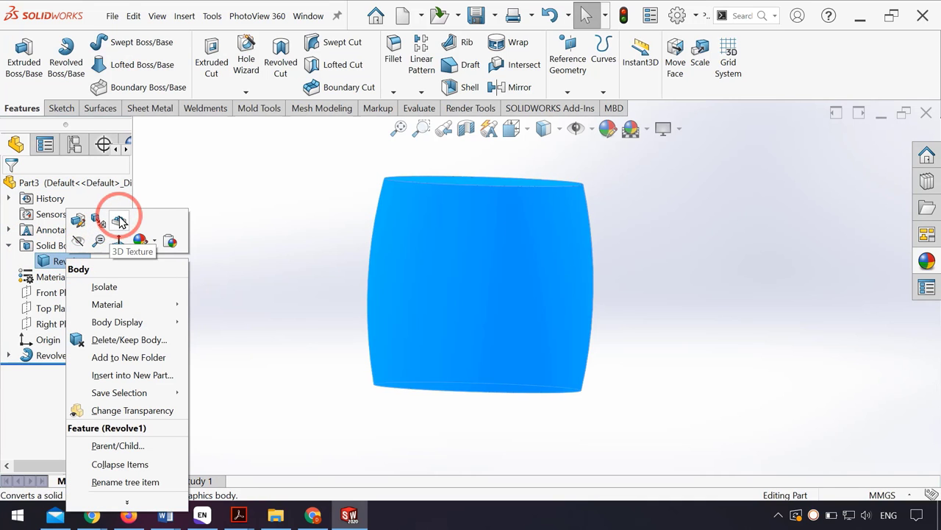
- Start a 3D Texture on the body using the Tom and Jerry image, white up black down at 90.9% refinement
{"action": "left_click", "coordinate": [120, 220]}
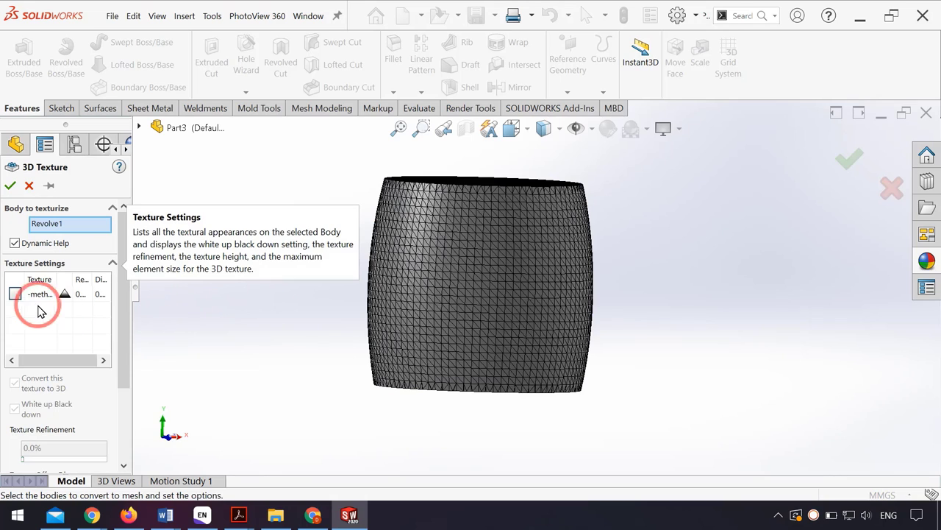
{"action": "left_click", "coordinate": [15, 294]}
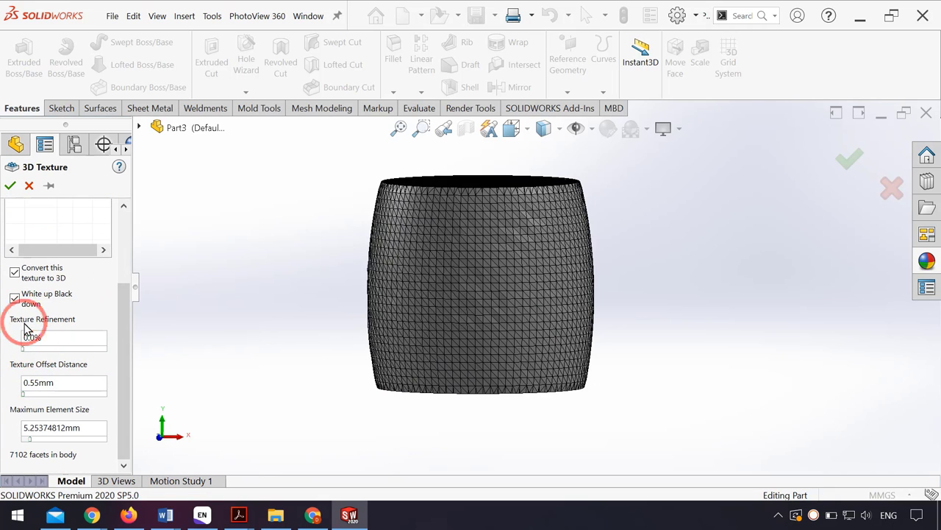
{"action": "mouse_move", "coordinate": [30, 341]}
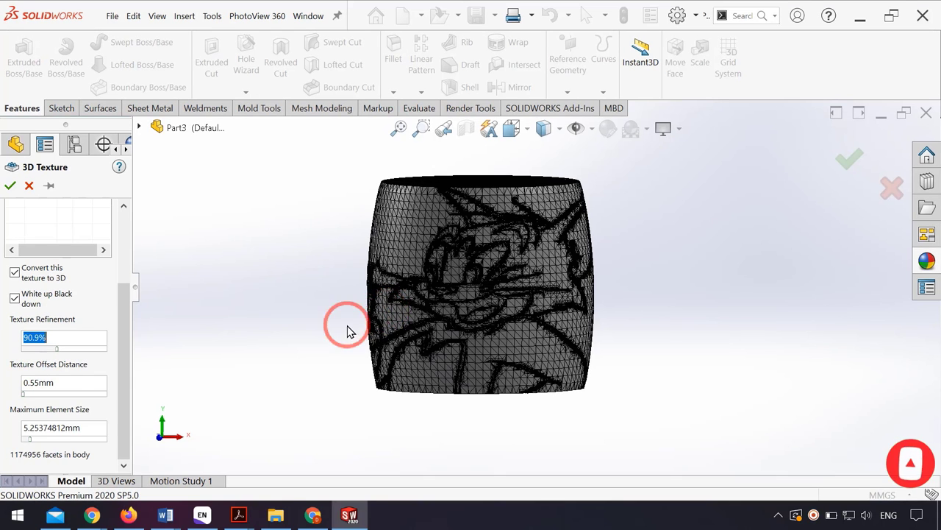
{"action": "mouse_move", "coordinate": [73, 383]}
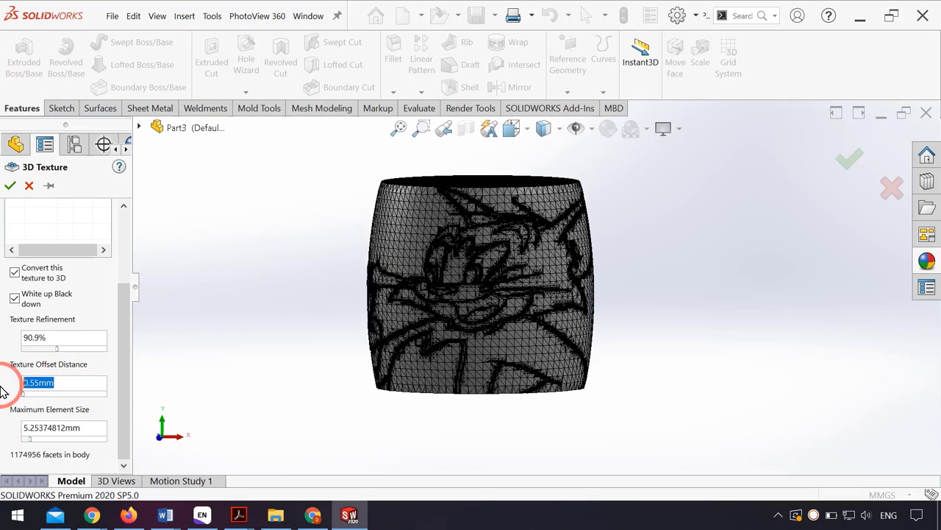
- Create 3D Texture1 with 3mm offset distance and 1.00mm maximum element size
{"action": "type", "text": "3.00"}
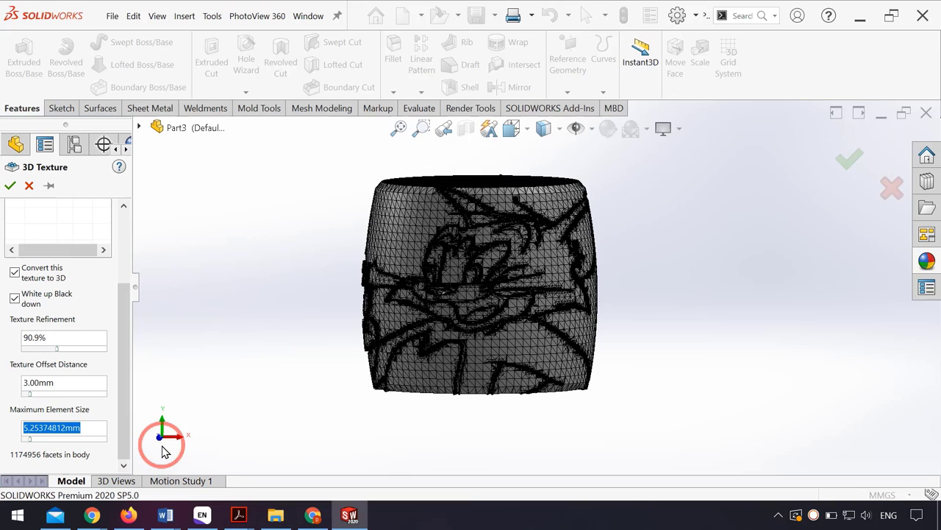
{"action": "type", "text": "1.00mm"}
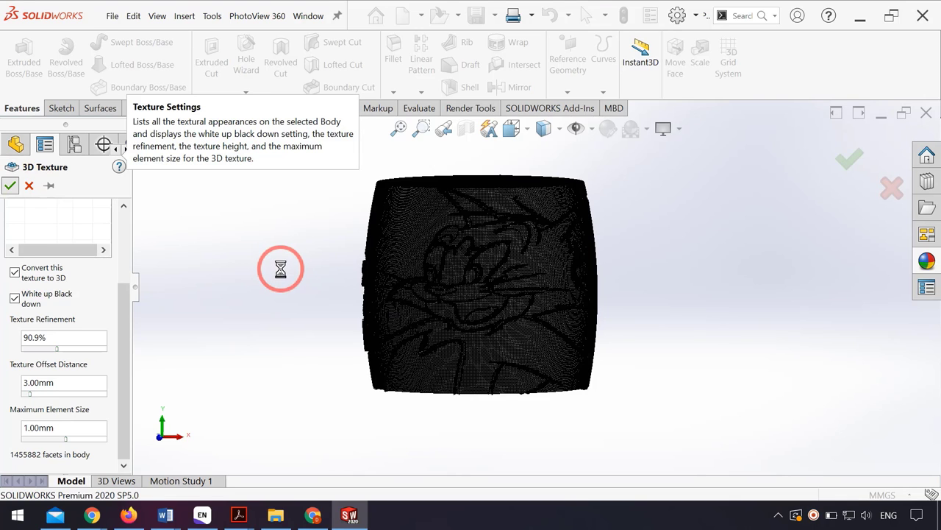
{"action": "left_click", "coordinate": [9, 185]}
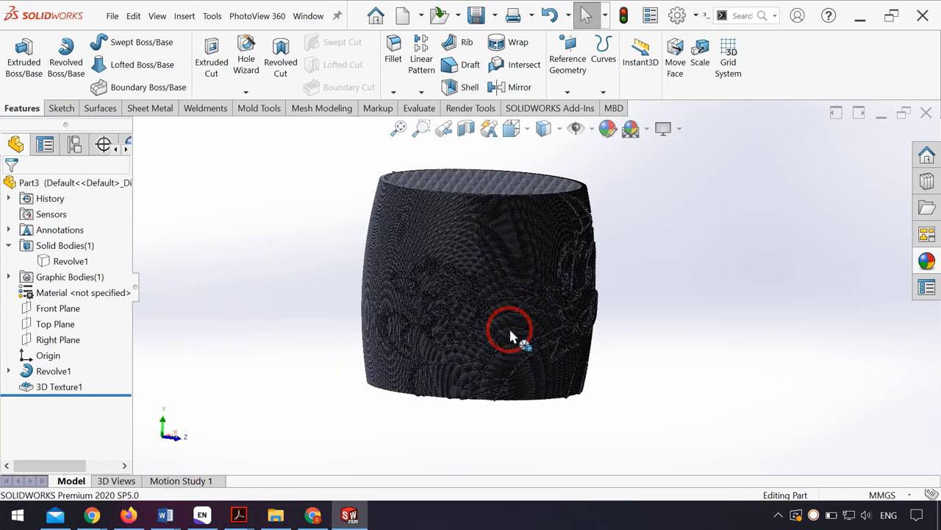
- Show the barrel shaded and orbit it to inspect the embossed Tom and Jerry relief
{"action": "scroll", "scroll_direction": "up", "scroll_amount": 3}
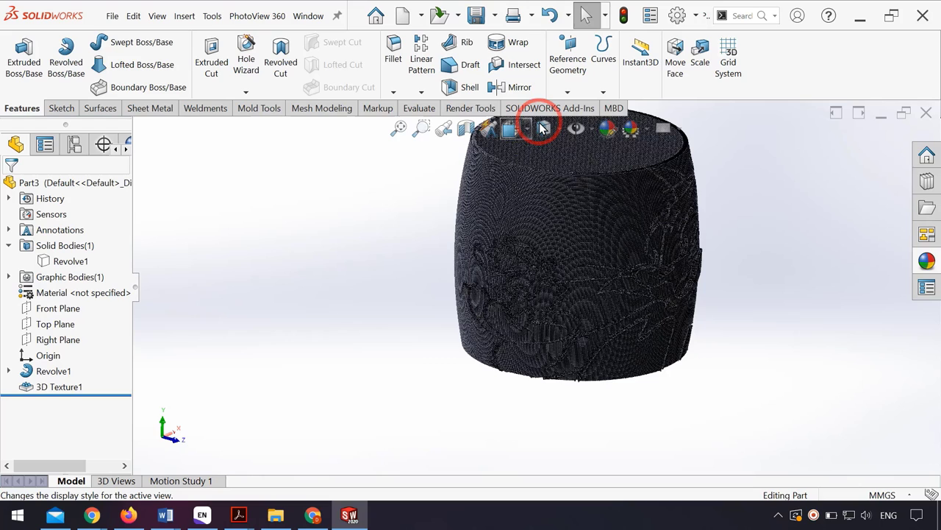
{"action": "mouse_move", "coordinate": [547, 128]}
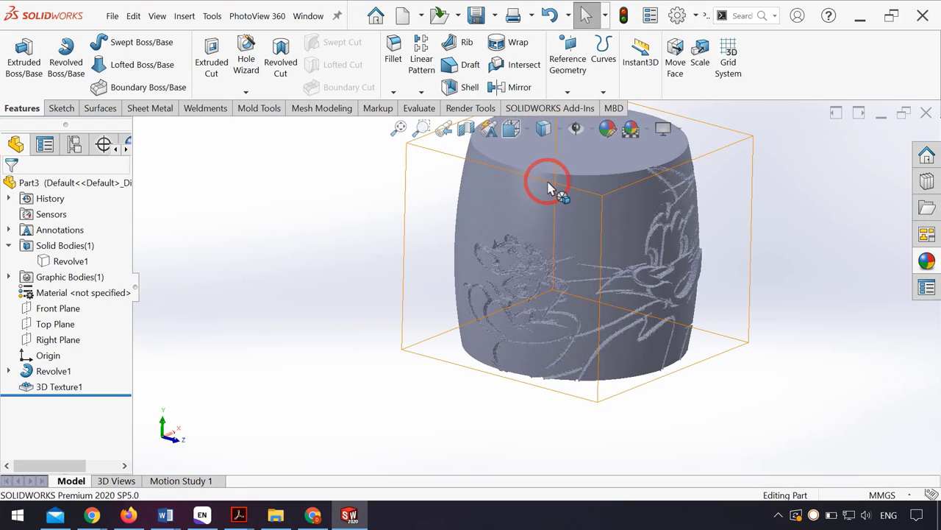
{"action": "left_click_drag", "start_coordinate": [551, 188], "coordinate": [703, 276]}
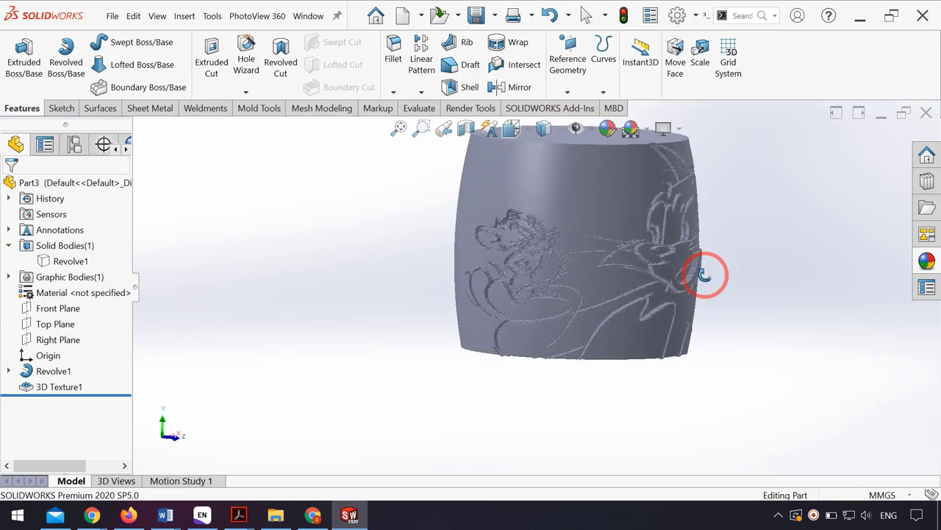
{"action": "left_click_drag", "start_coordinate": [704, 274], "coordinate": [704, 346]}
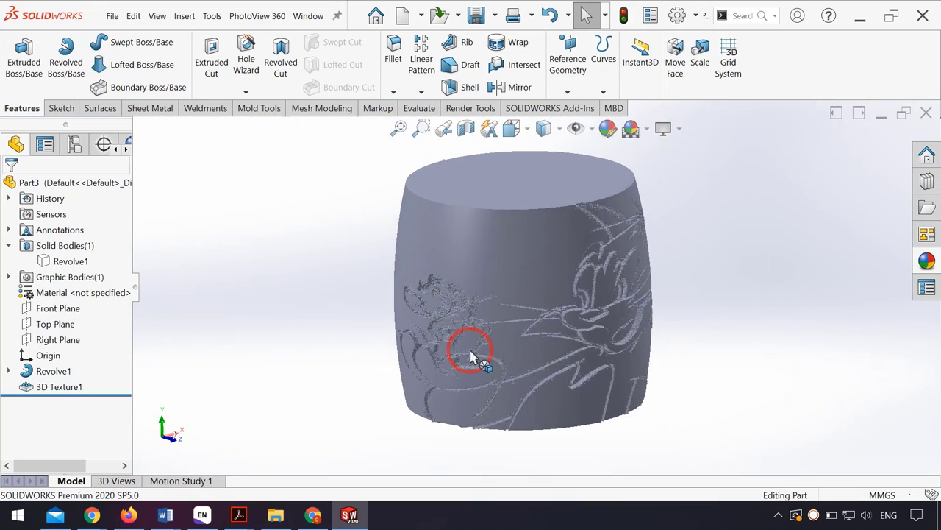
{"action": "left_click_drag", "start_coordinate": [471, 352], "coordinate": [386, 447]}
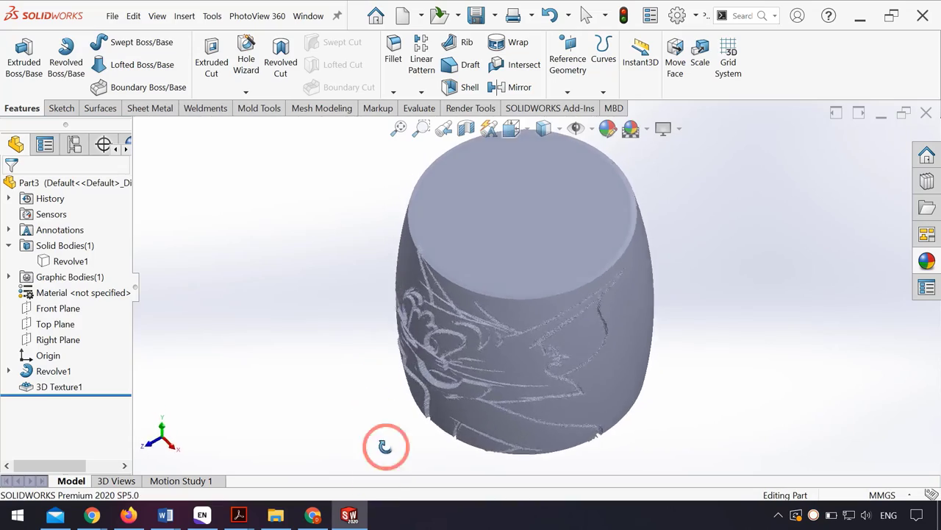
{"action": "left_click_drag", "start_coordinate": [386, 447], "coordinate": [492, 463]}
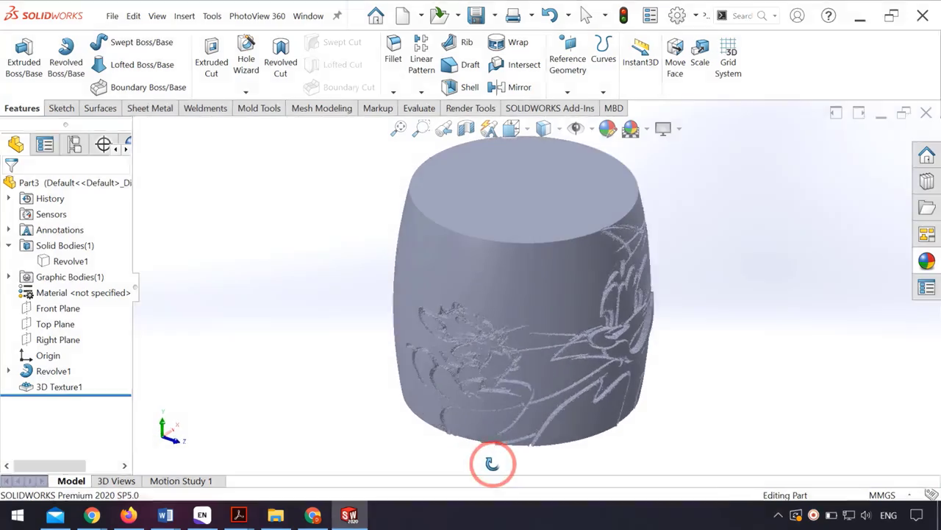